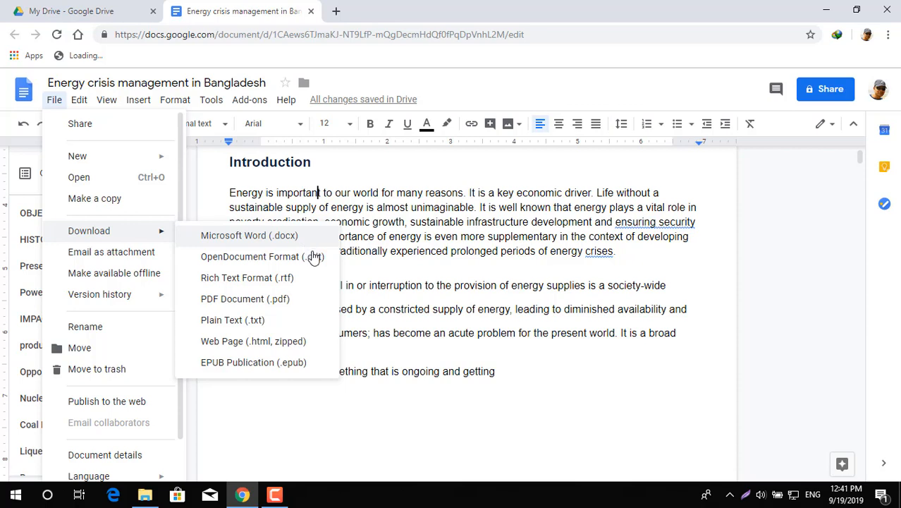
mouse_move(294, 277)
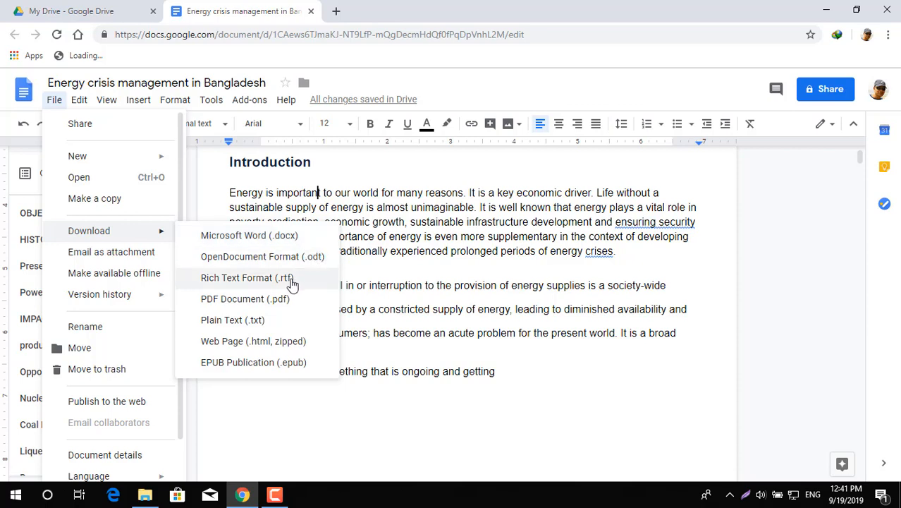